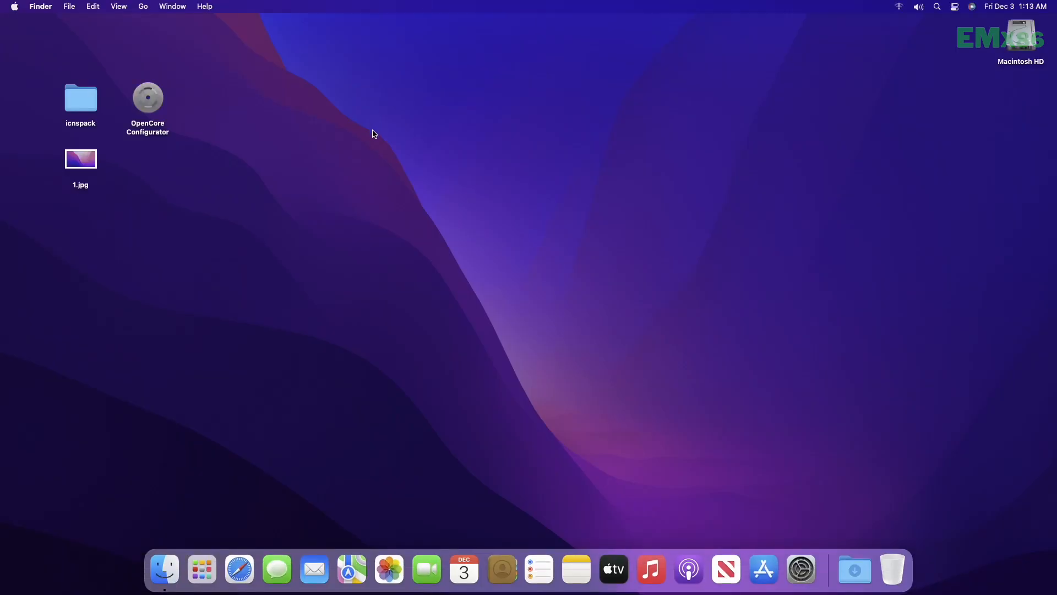
Select the desktop picture 1.jpg, next to the icnspack folder, to open it in Preview
click(79, 98)
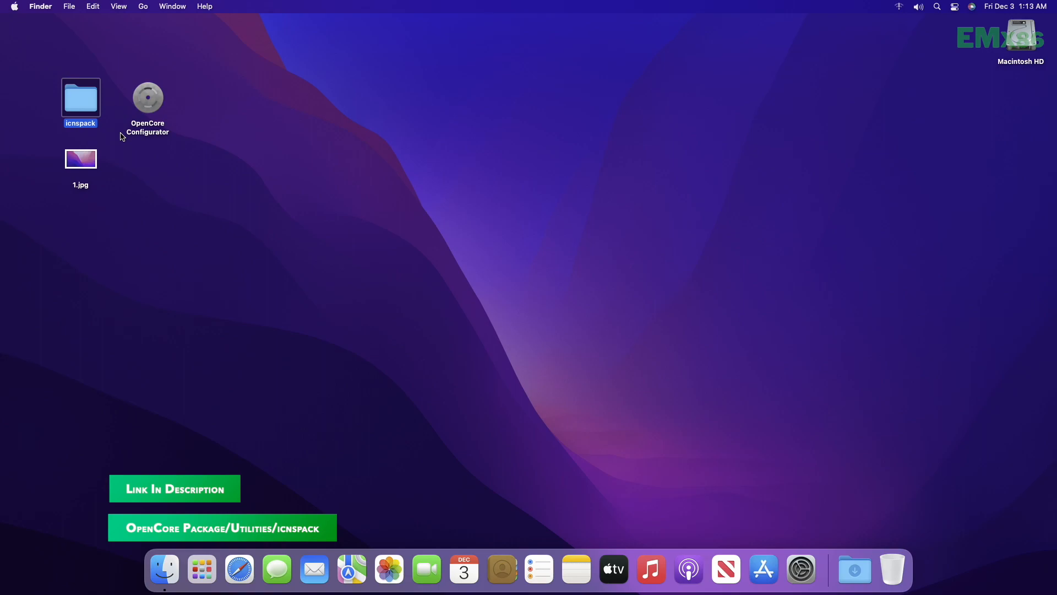
click(147, 98)
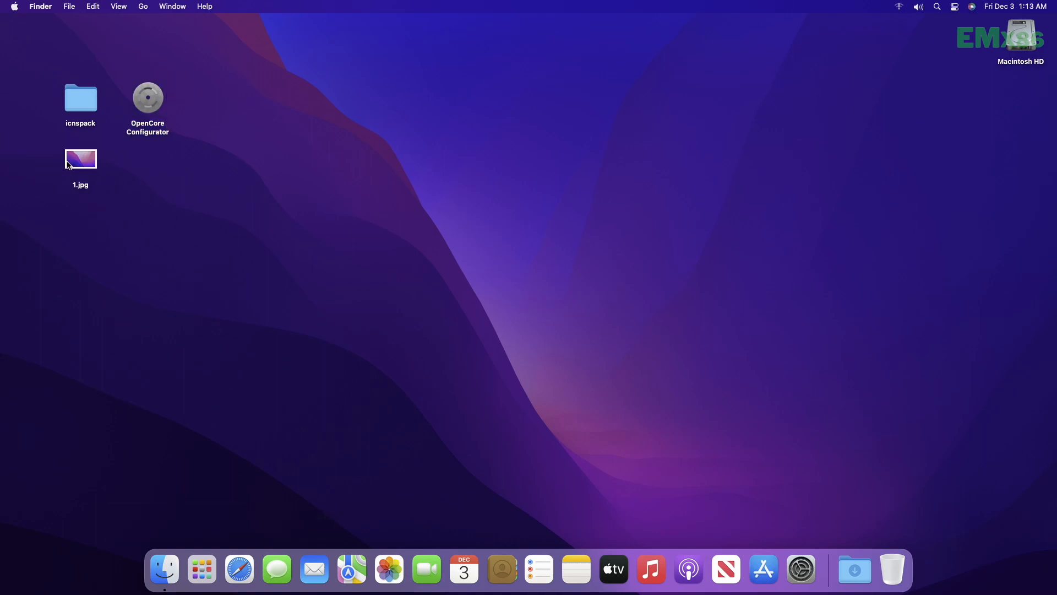
click(80, 159)
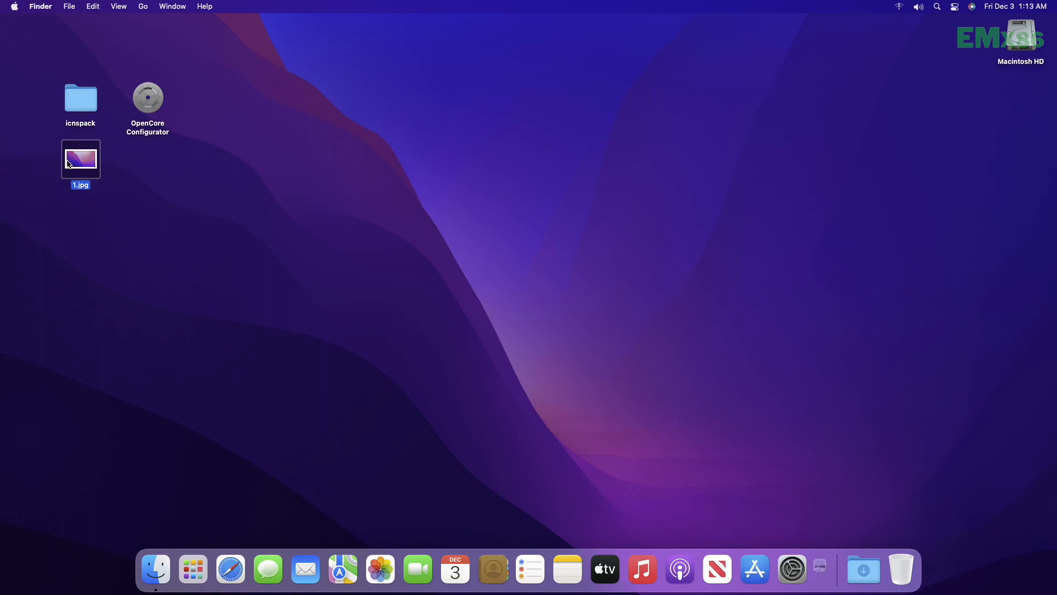
Export the picture as a PNG named 1 to the Desktop and quit Preview
click(77, 6)
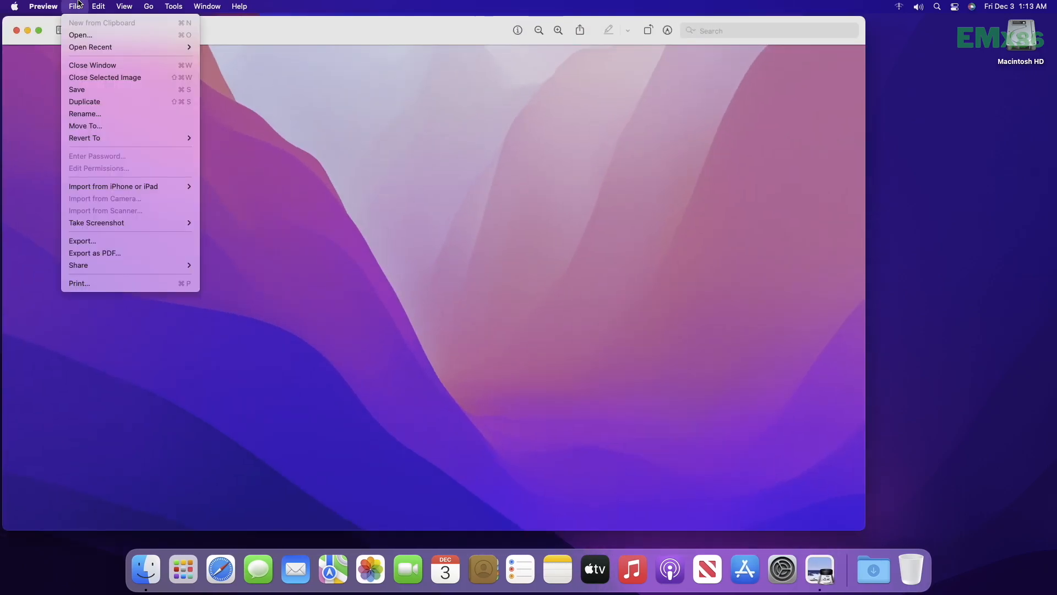
mouse_move(97, 240)
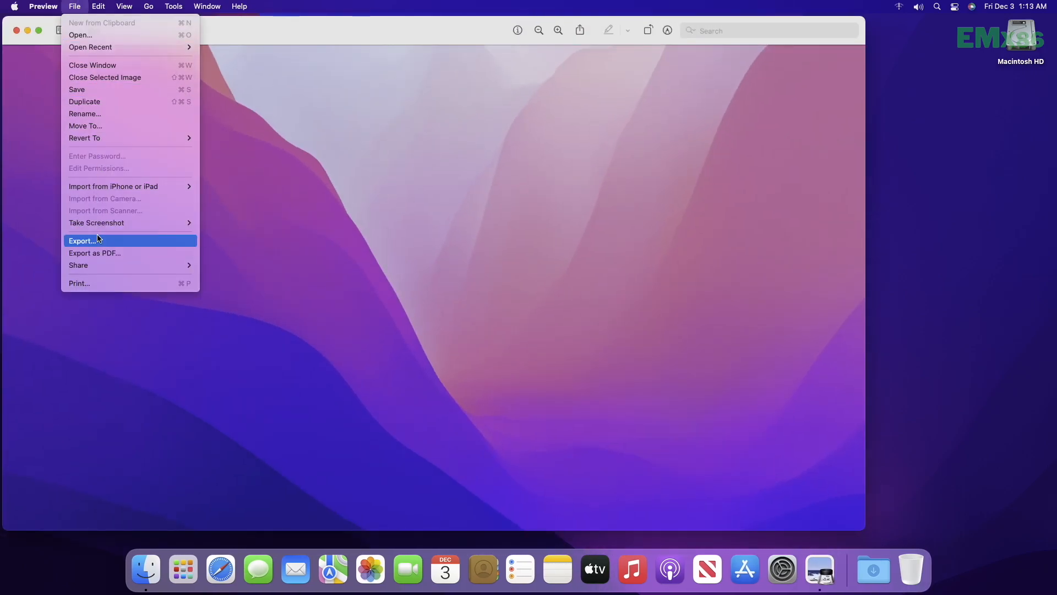
click(81, 241)
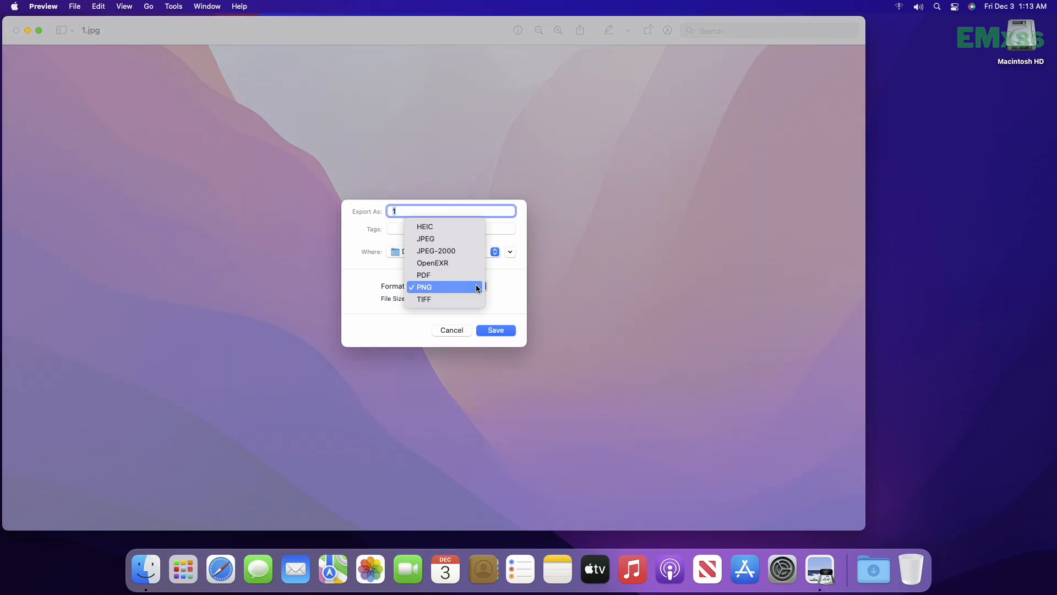
click(422, 287)
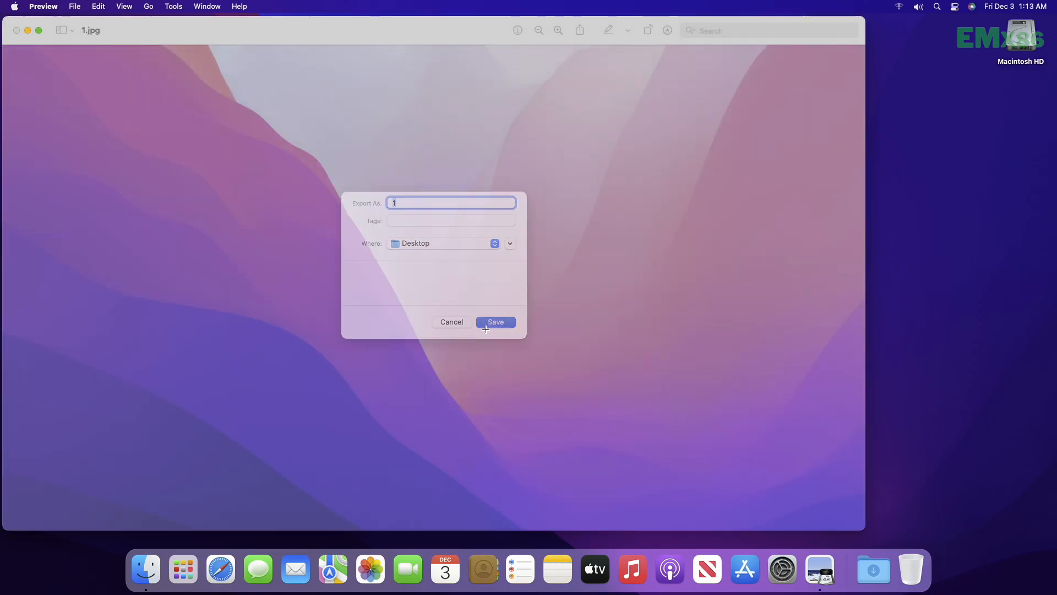
click(43, 6)
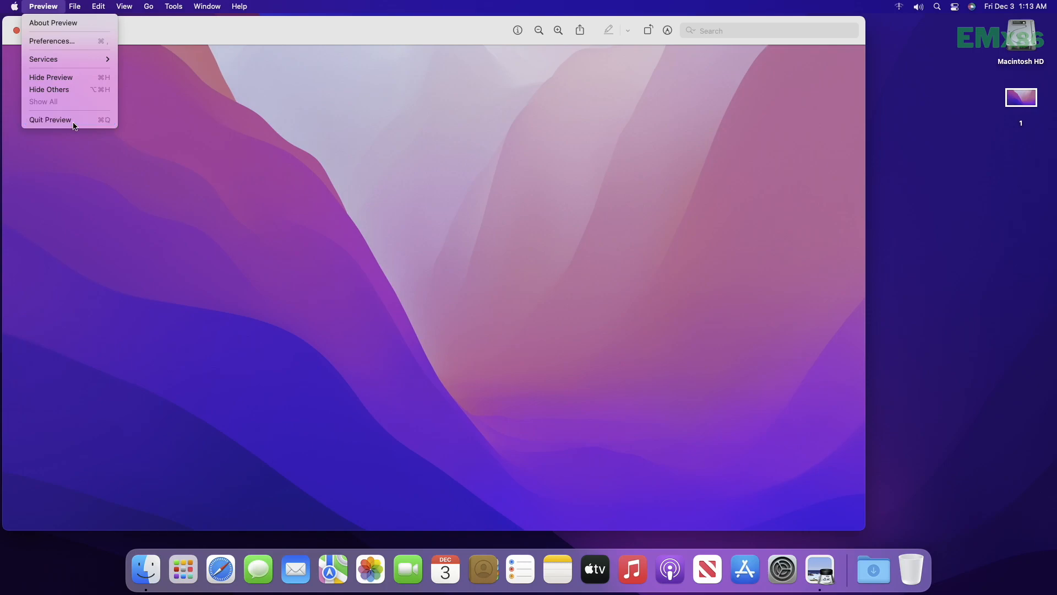
click(50, 119)
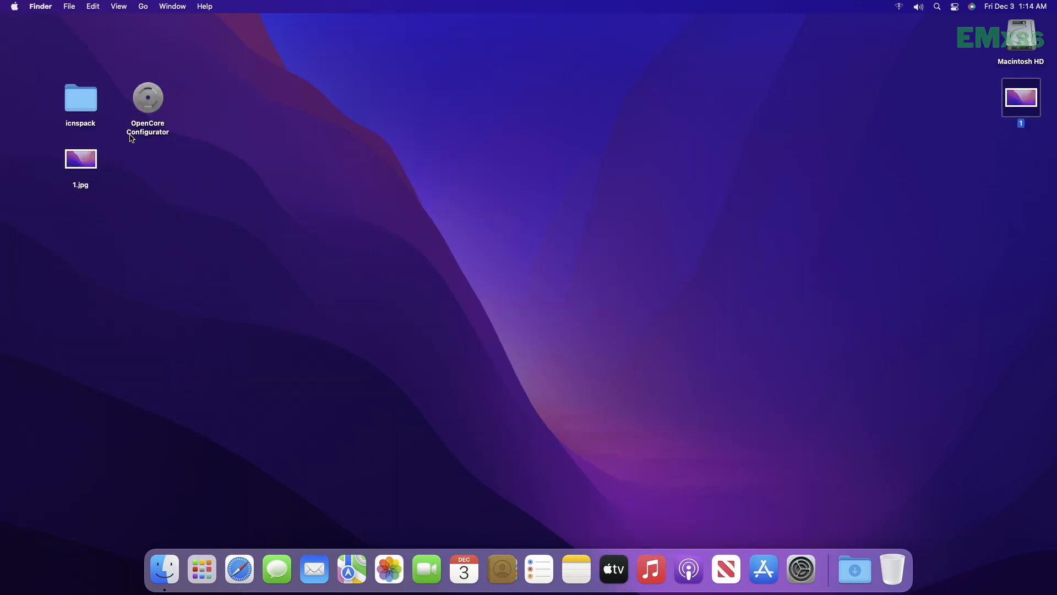
Open the icnspack folder, name the second image 2 beside image 1, and run icnspack to show its usage
double_click(80, 98)
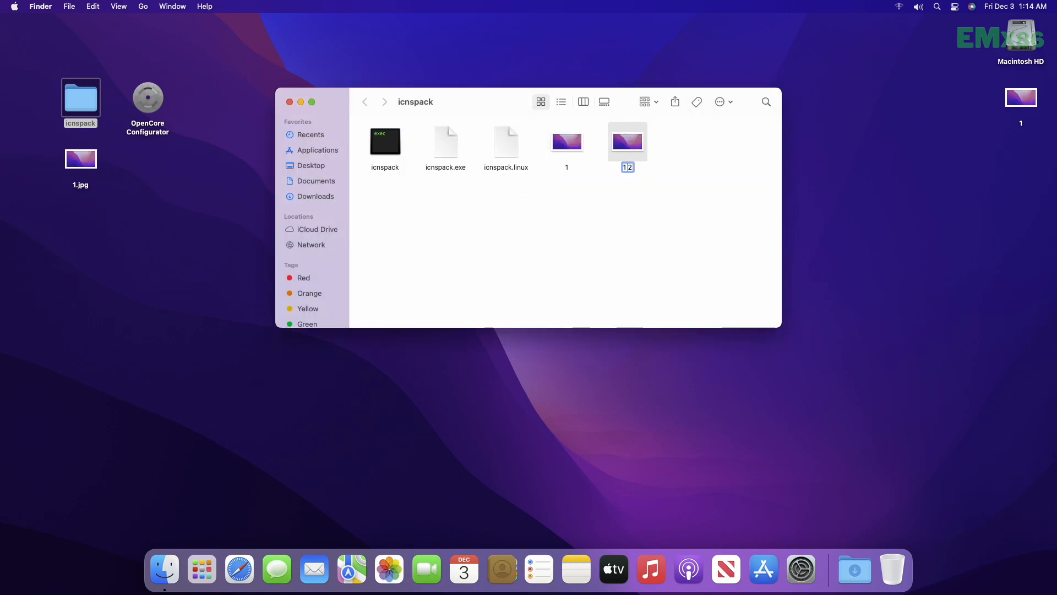
click(543, 199)
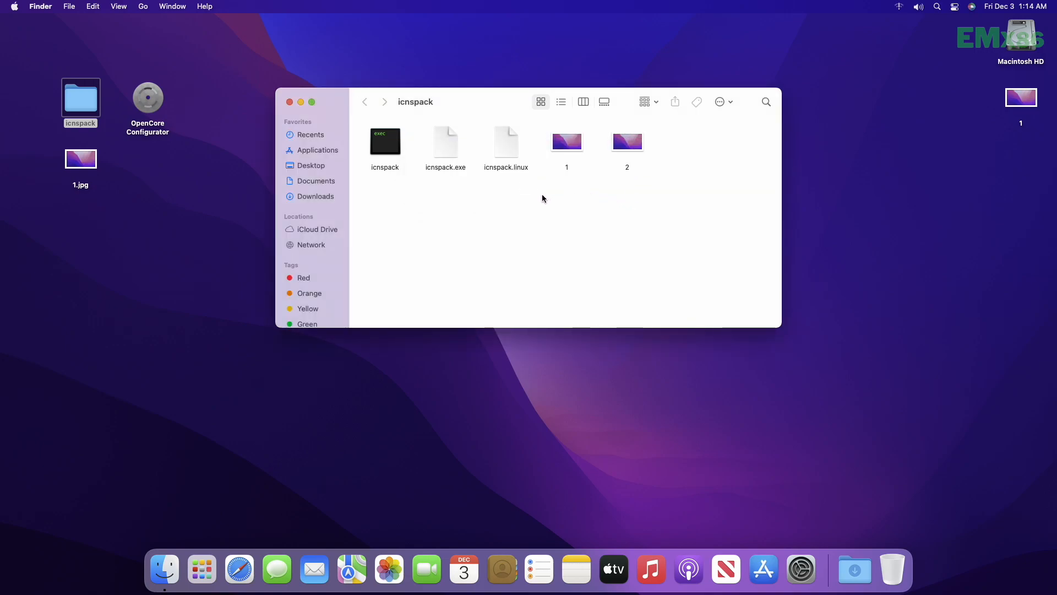
double_click(385, 141)
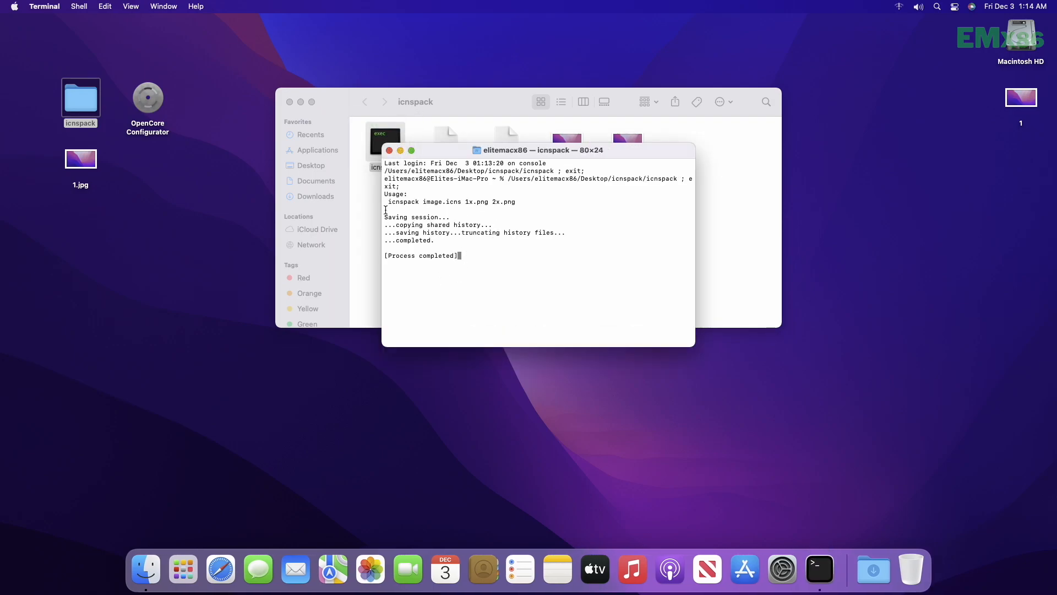
In a new shell, run ./icnspack Background.icns 1.png 2.png to build the icon file
click(390, 150)
text(cd)
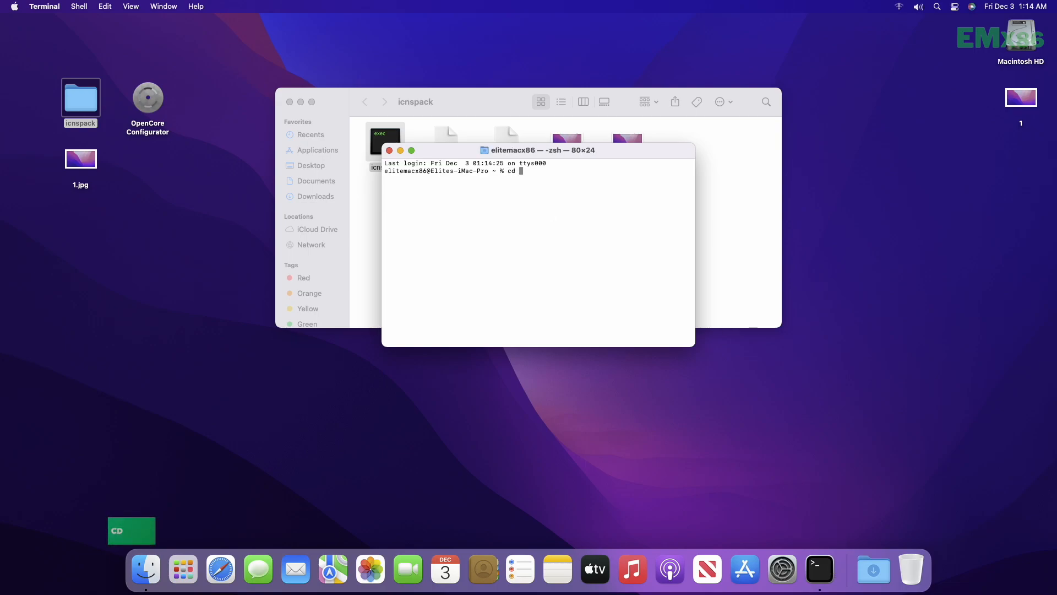
mouse_move(608, 258)
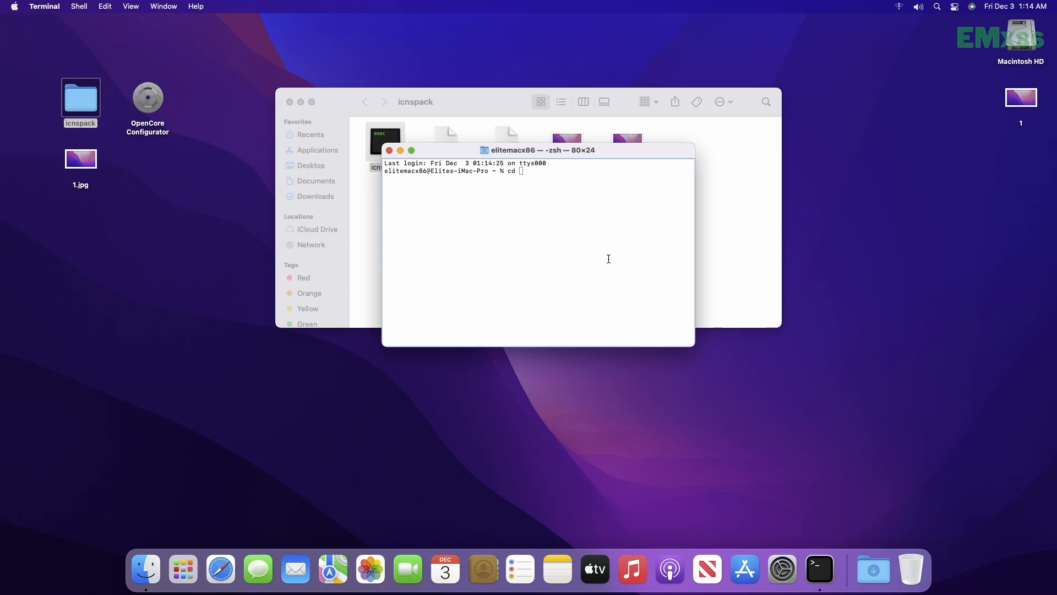
key(Return)
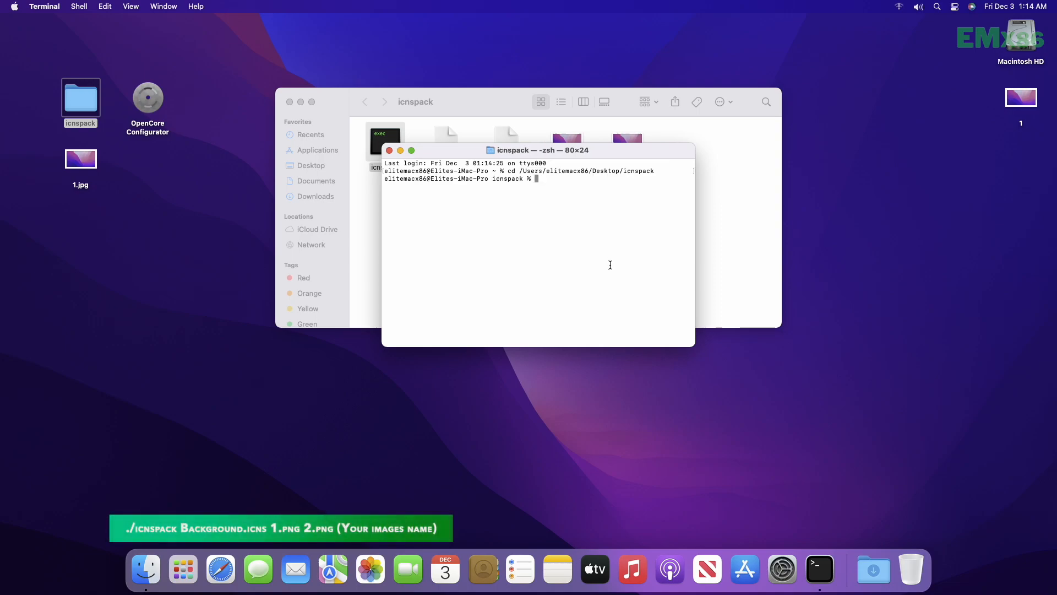
text(./icnspack)
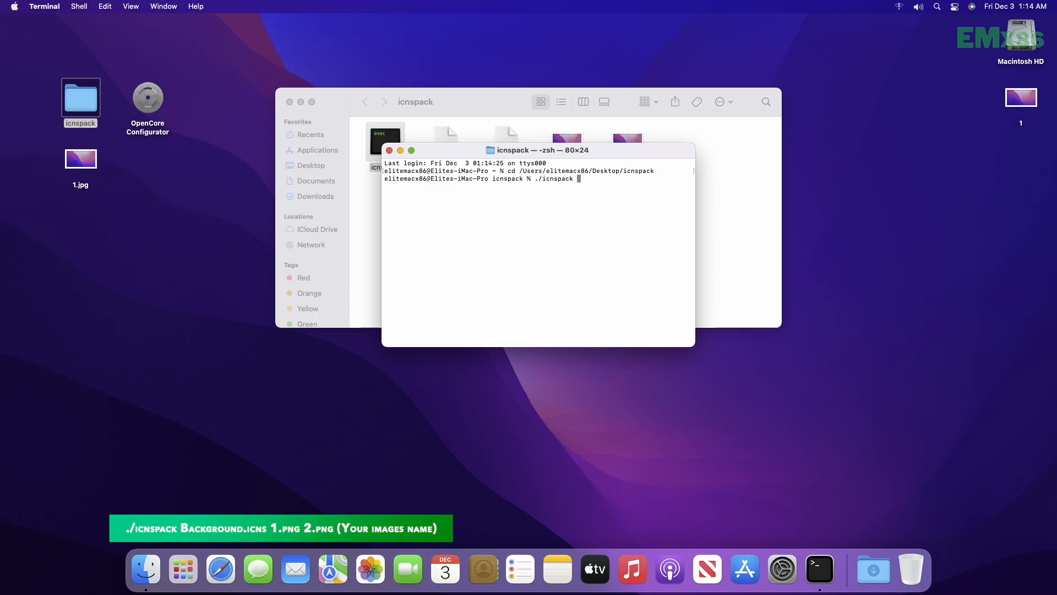
text(Back)
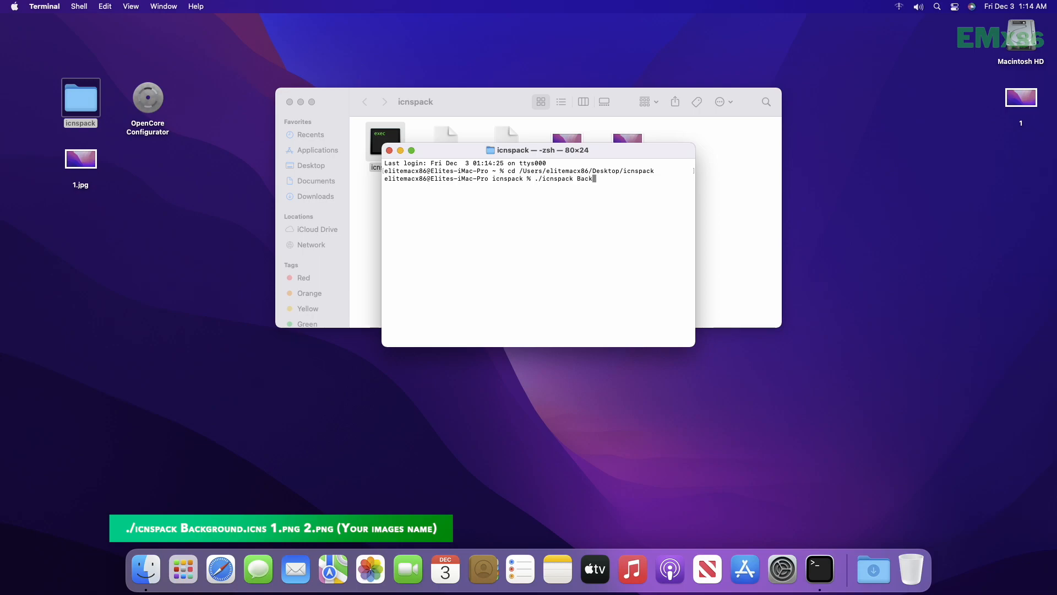
text(ground)
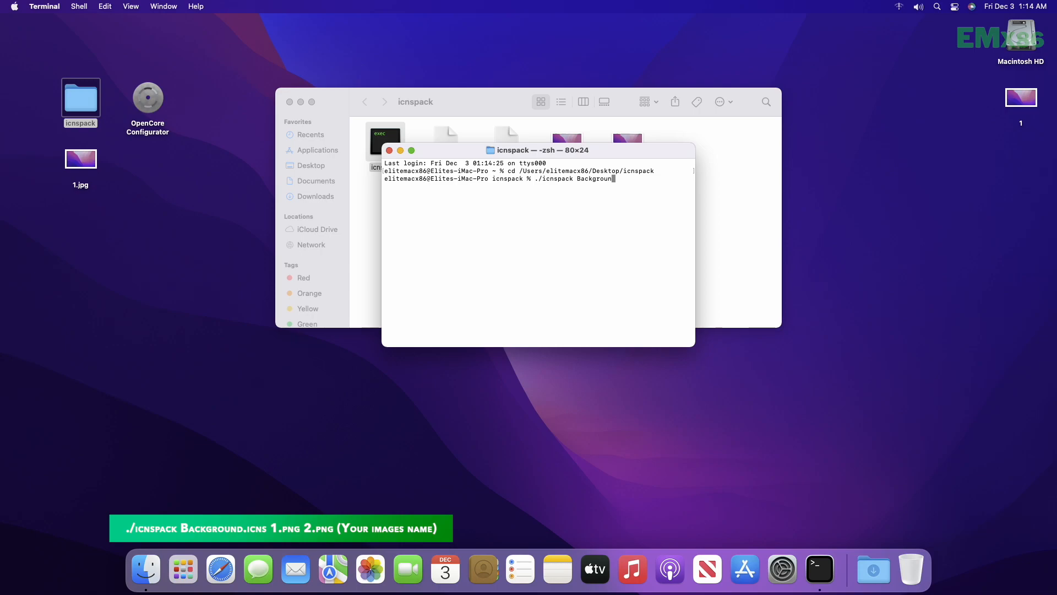
text(.icns 1.)
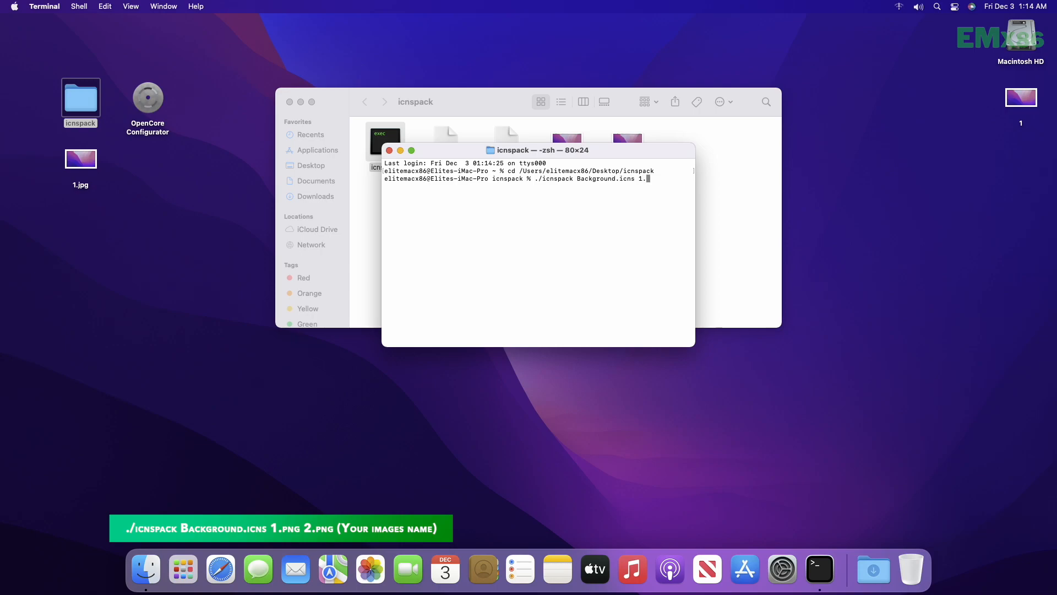
text(png 2)
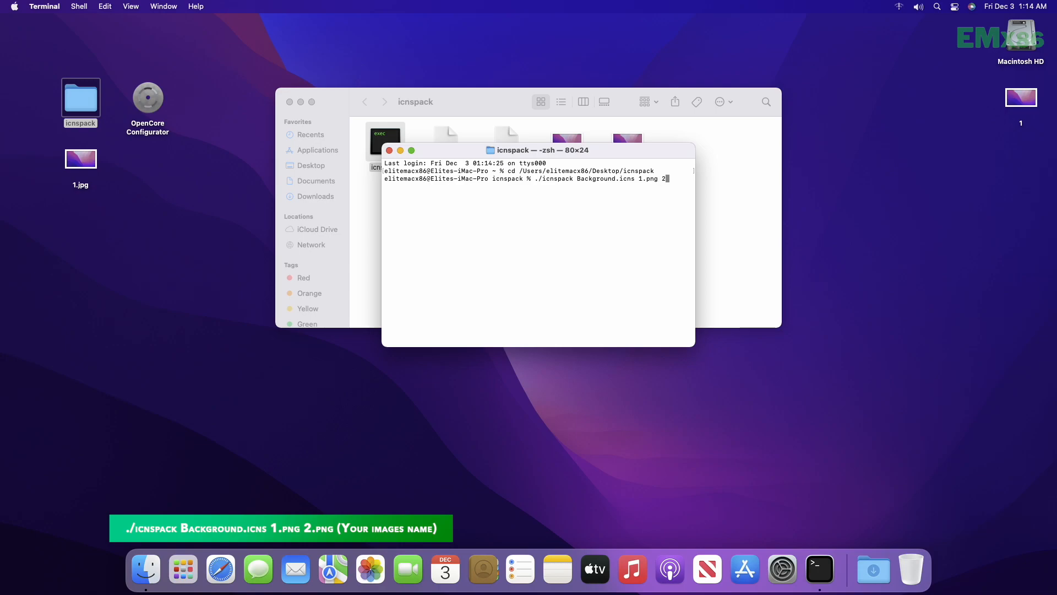
text(.png)
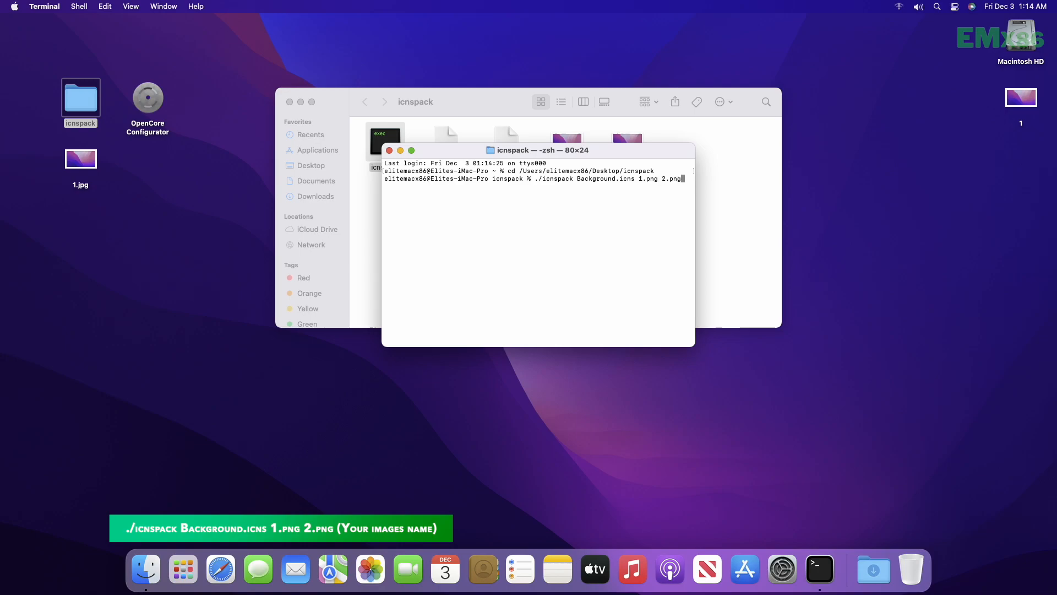
key(Return)
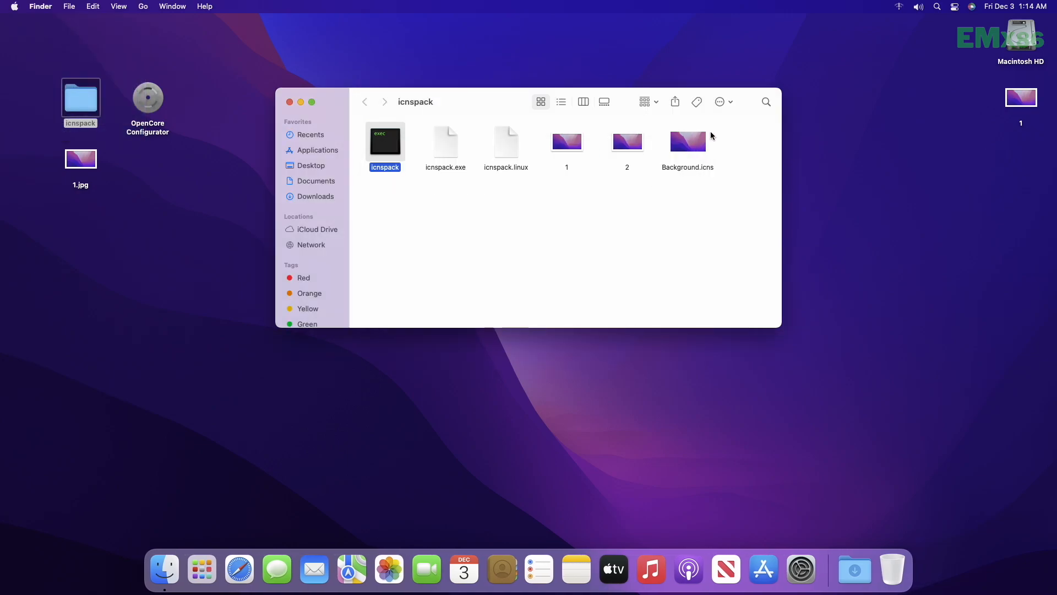
Launch OpenCore Configurator and mount the EFI partition, confirming the password
click(592, 210)
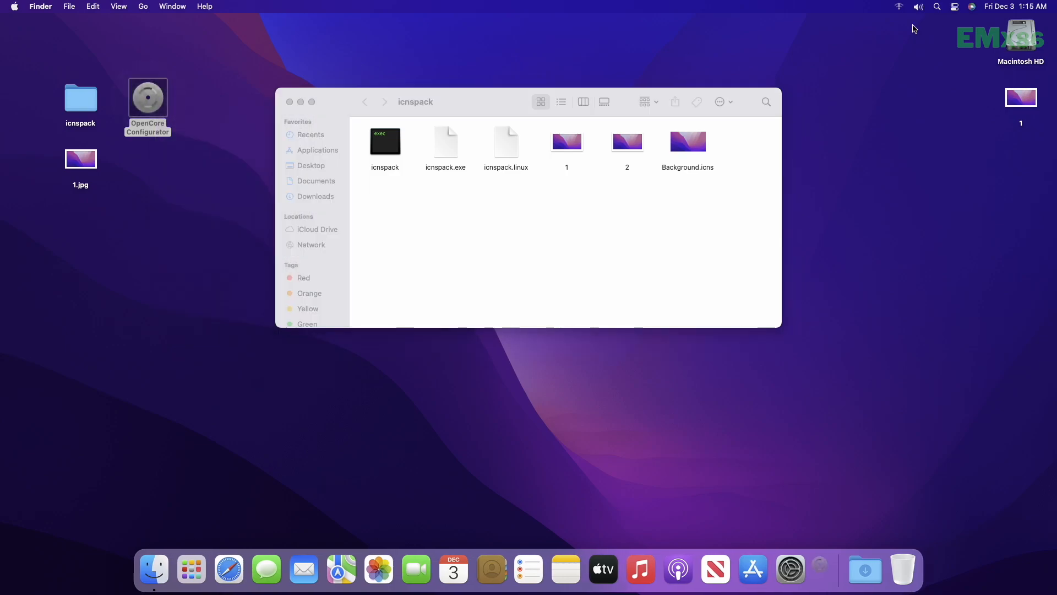
double_click(147, 94)
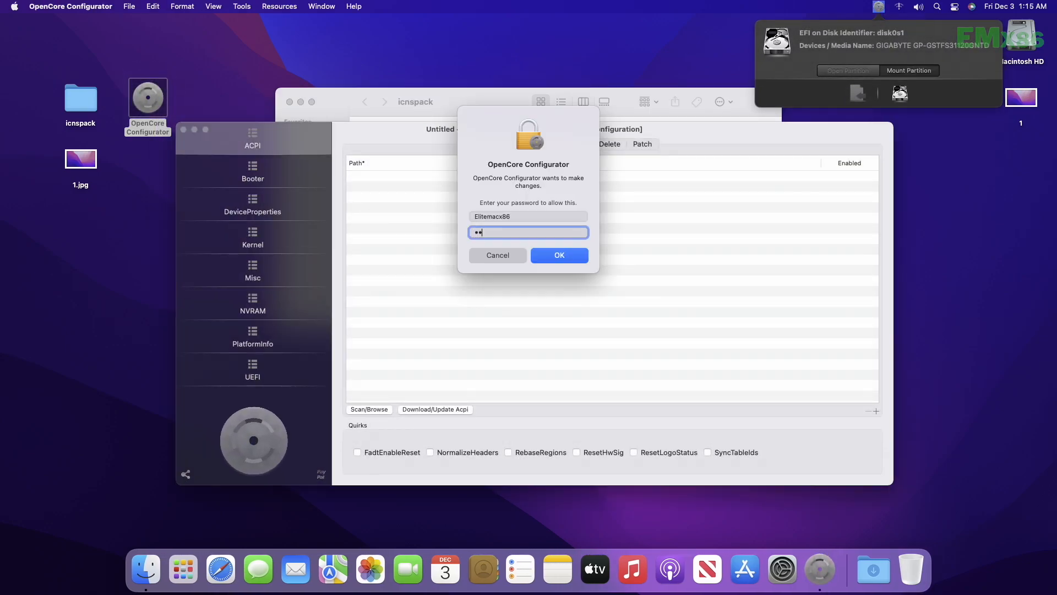
click(558, 255)
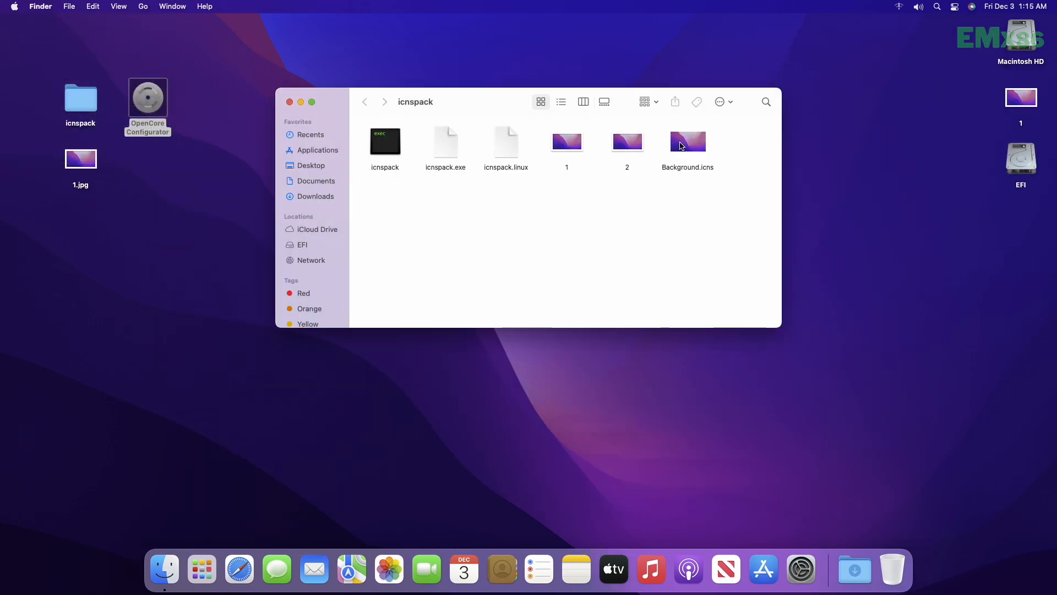
Copy Background.icns and browse the EFI partition down through EFI, OC, Resources and Image
click(687, 141)
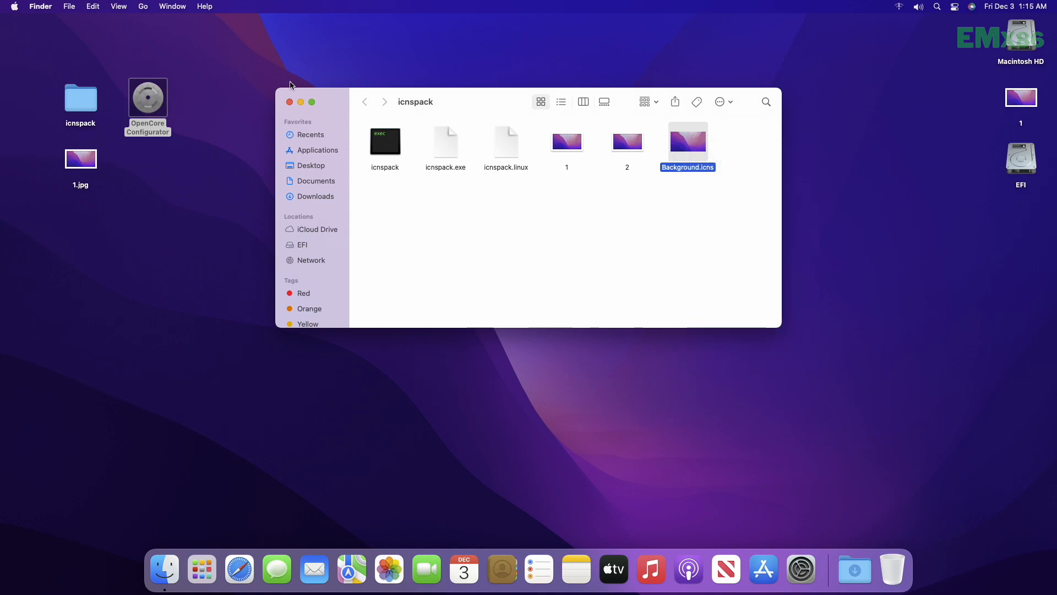
click(290, 101)
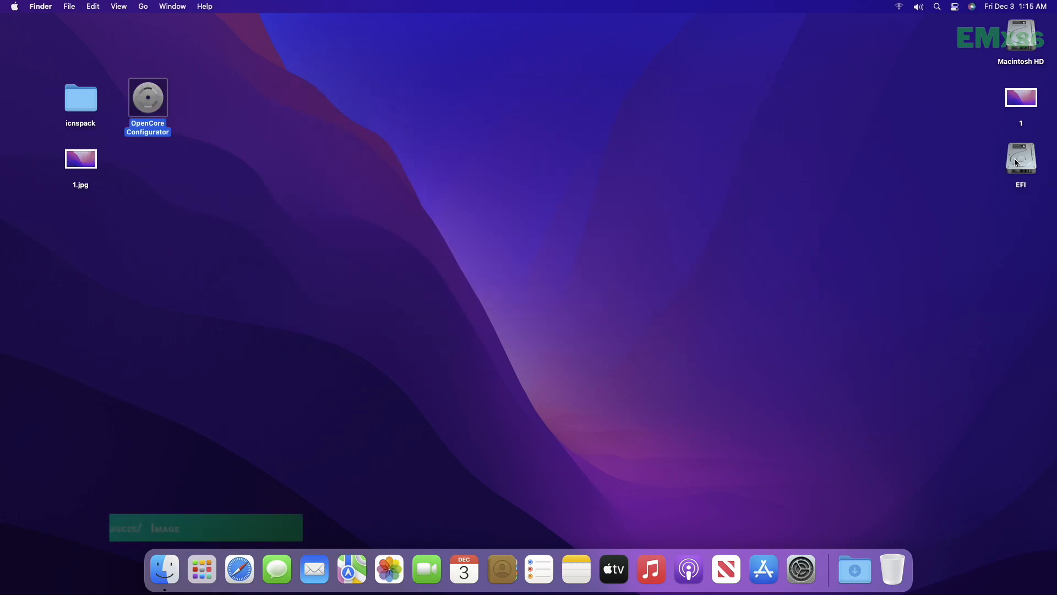
double_click(1020, 157)
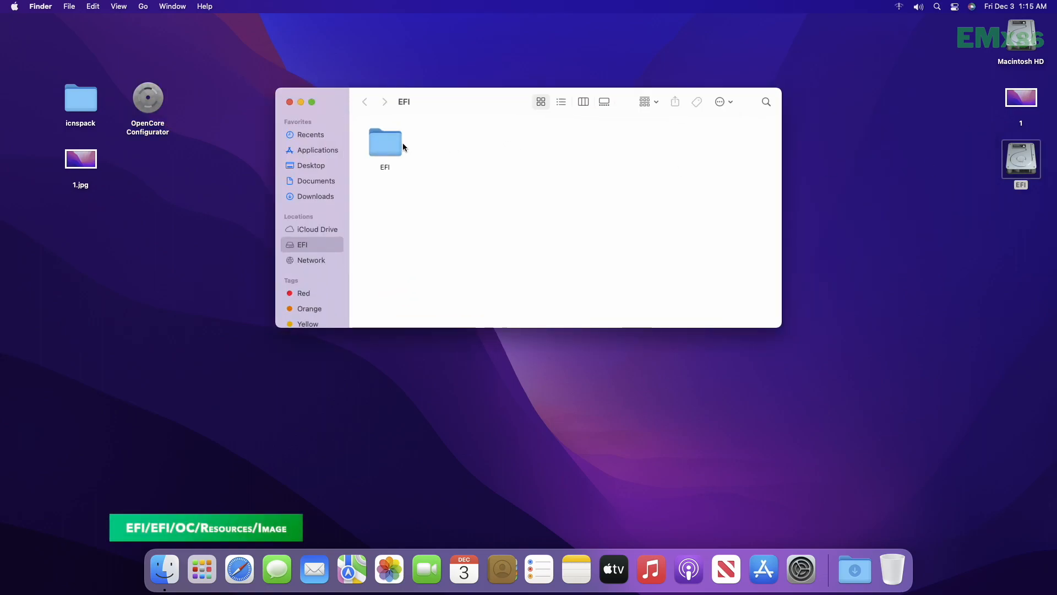
double_click(384, 141)
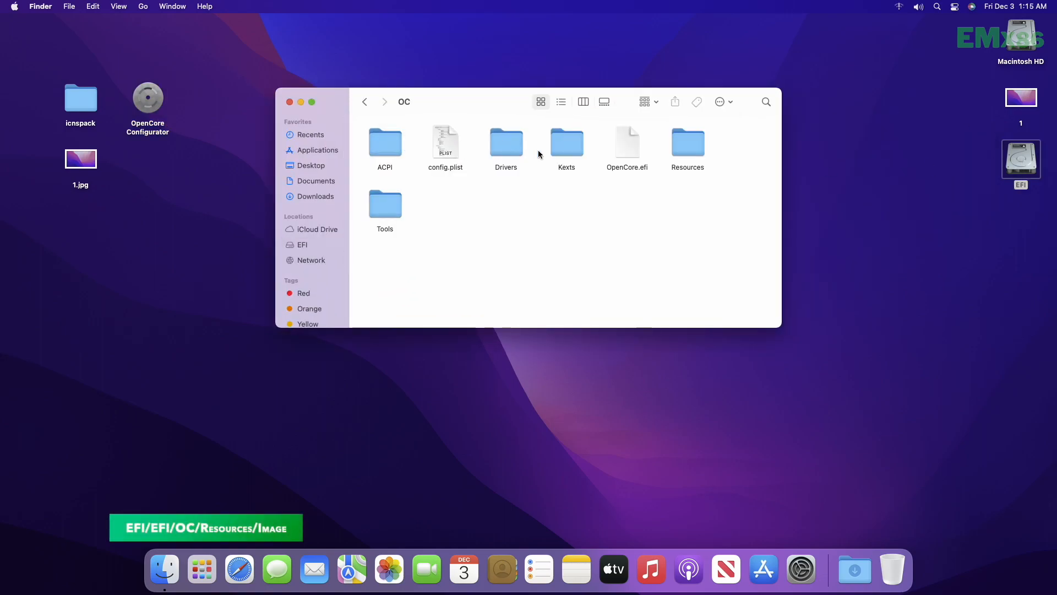
double_click(687, 142)
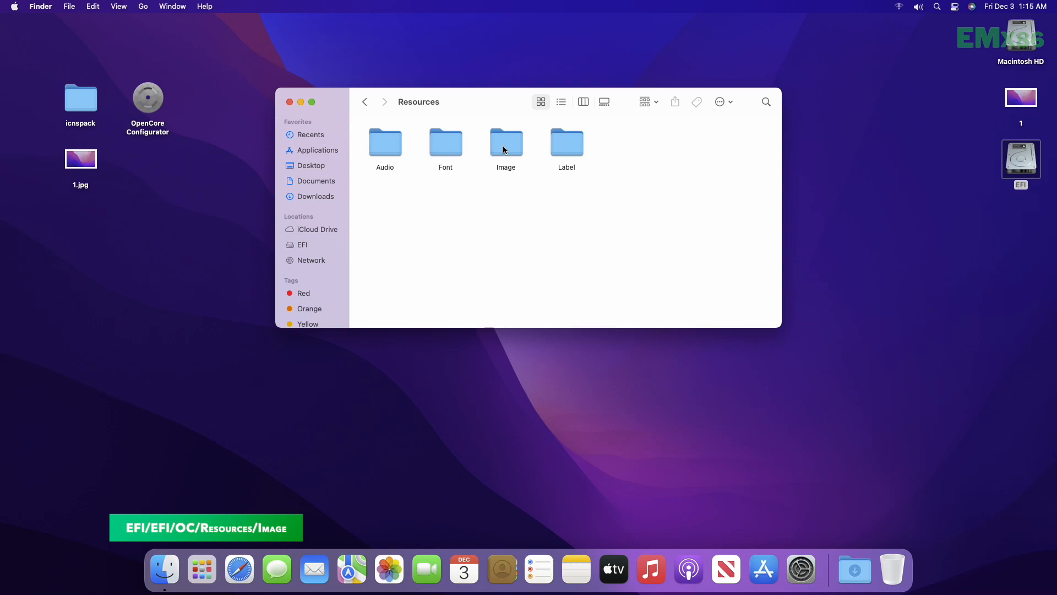
double_click(505, 143)
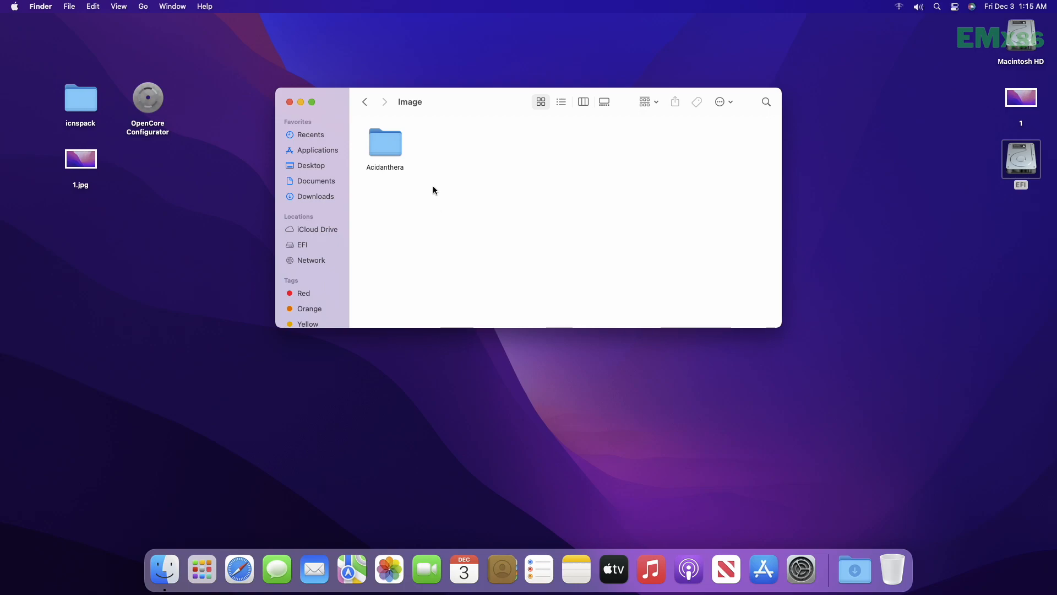
Place Background.icns in the Acidanthera Syrah theme folder and clean up its icons by name
click(385, 142)
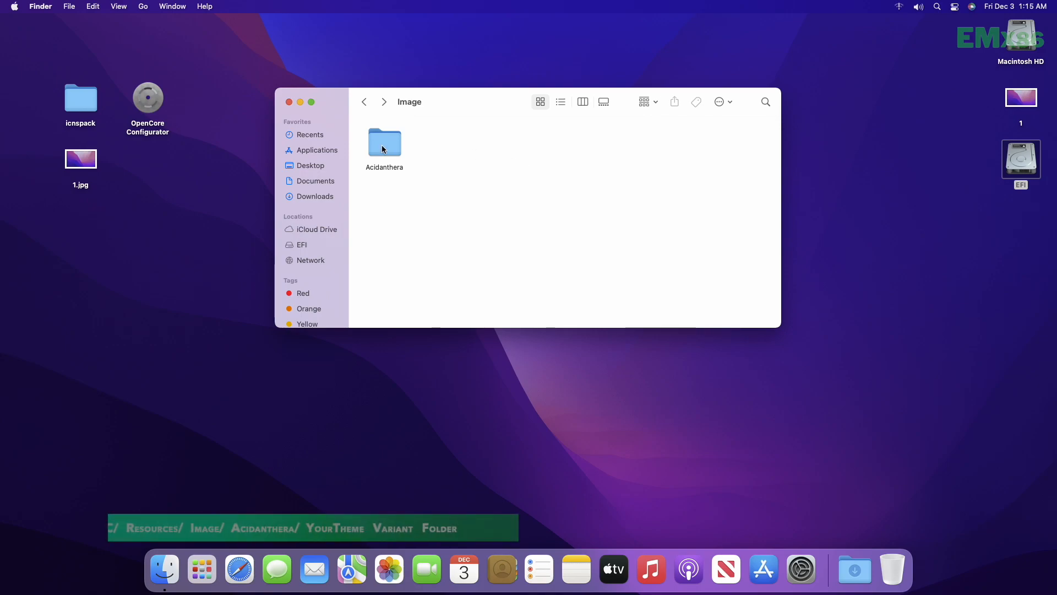
double_click(384, 142)
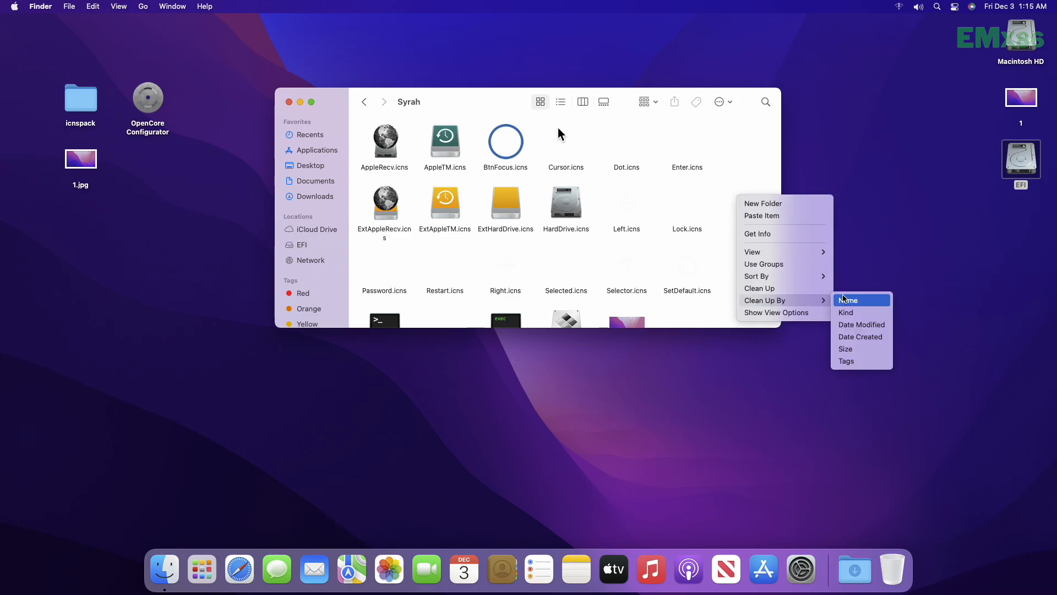
click(848, 300)
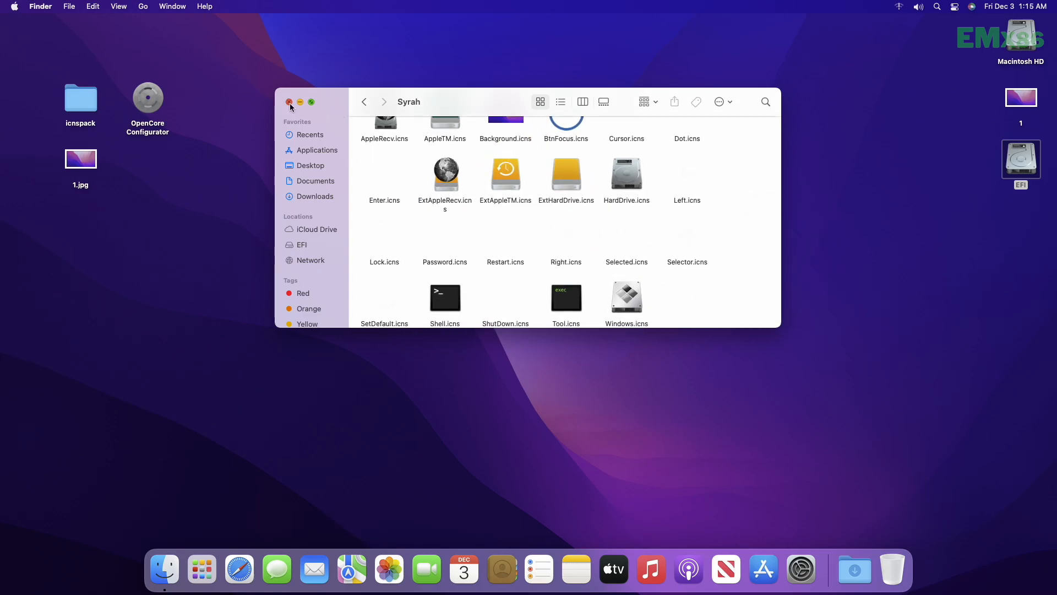
right_click(1020, 160)
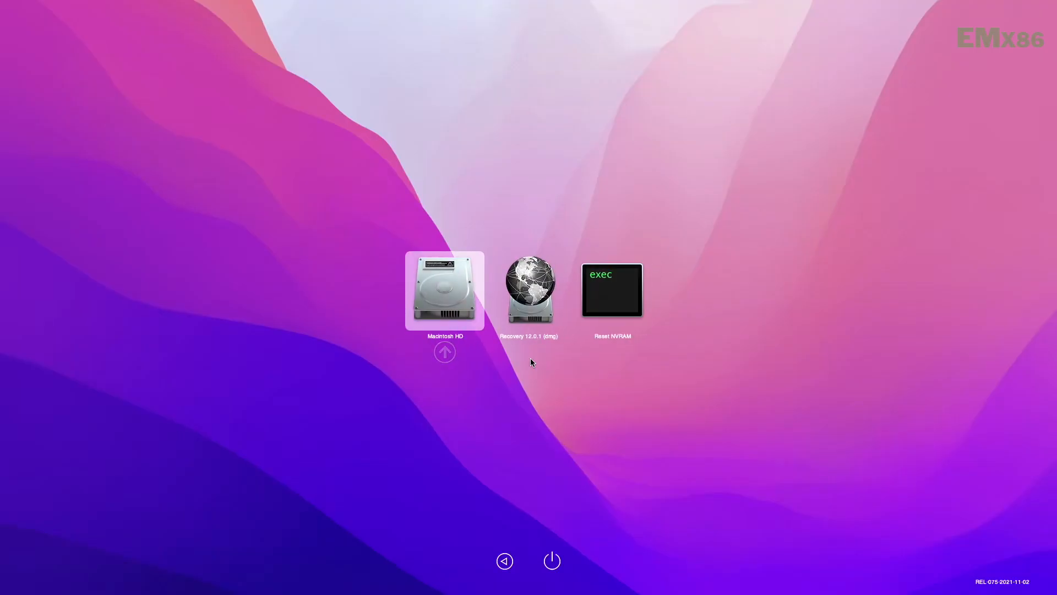
mouse_move(483, 362)
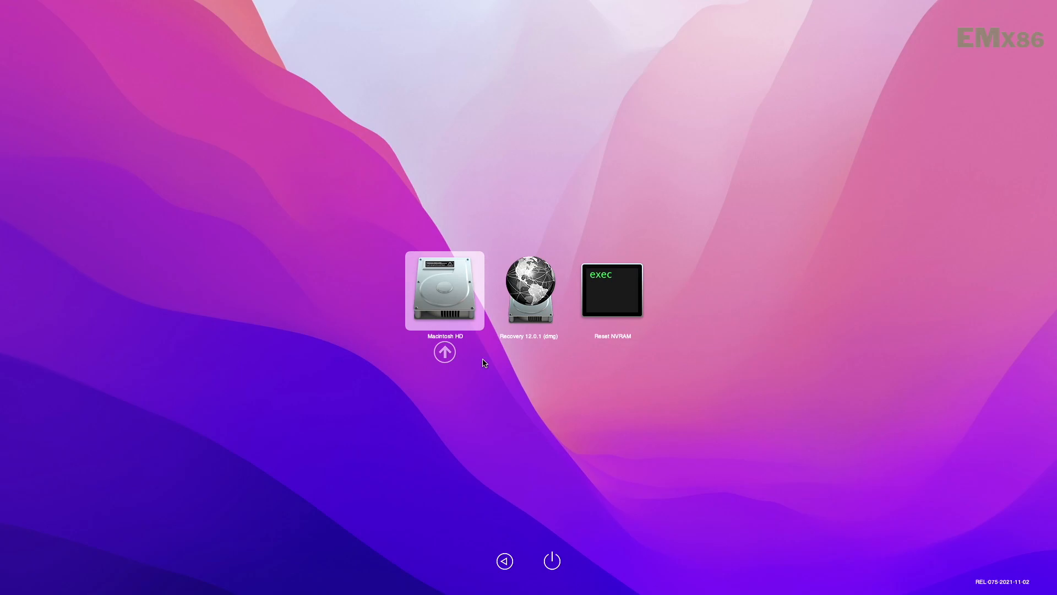
mouse_move(595, 394)
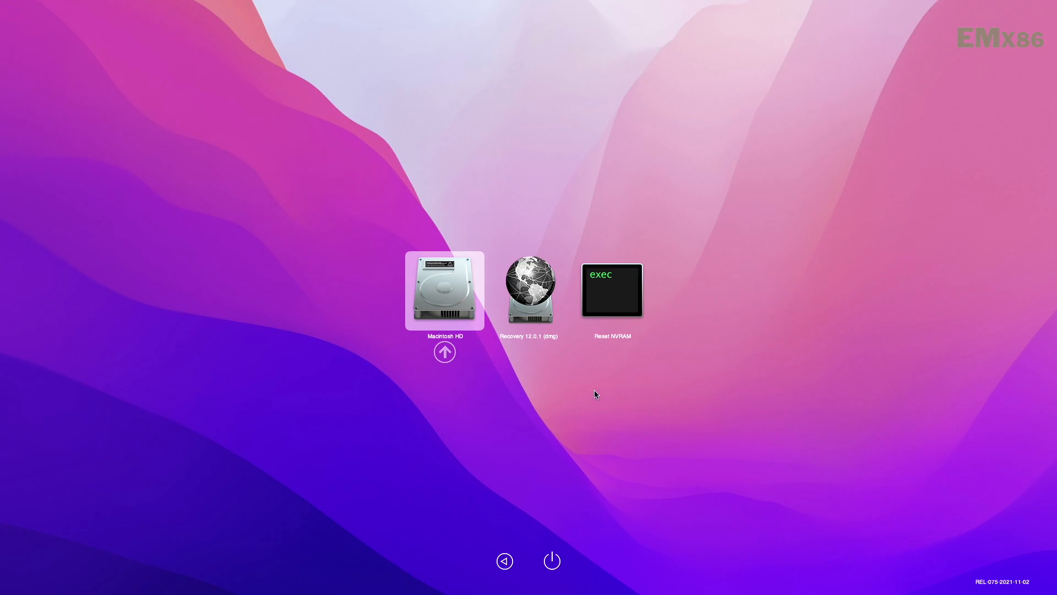
mouse_move(583, 403)
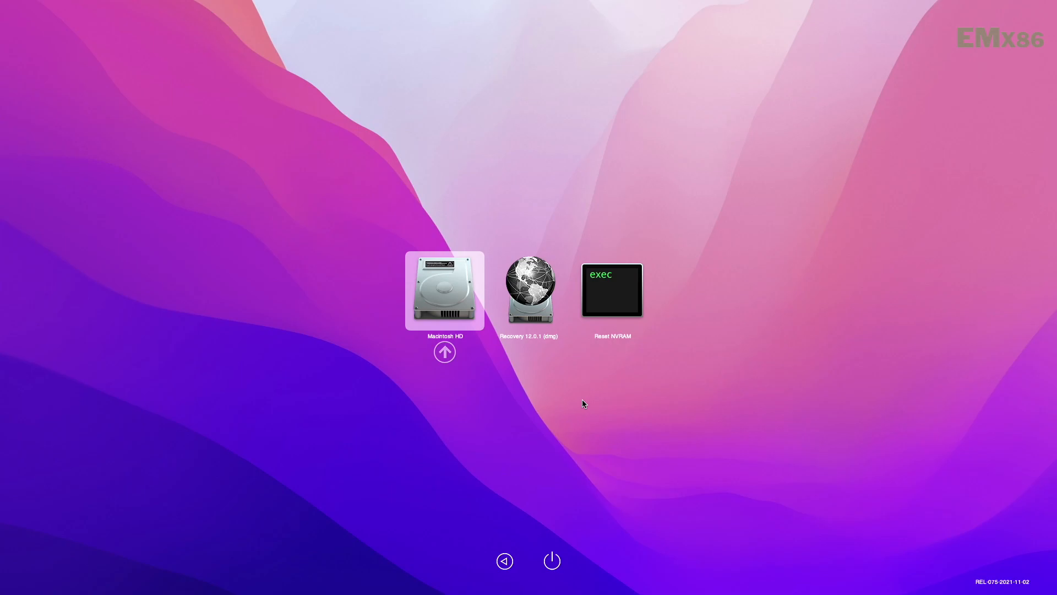